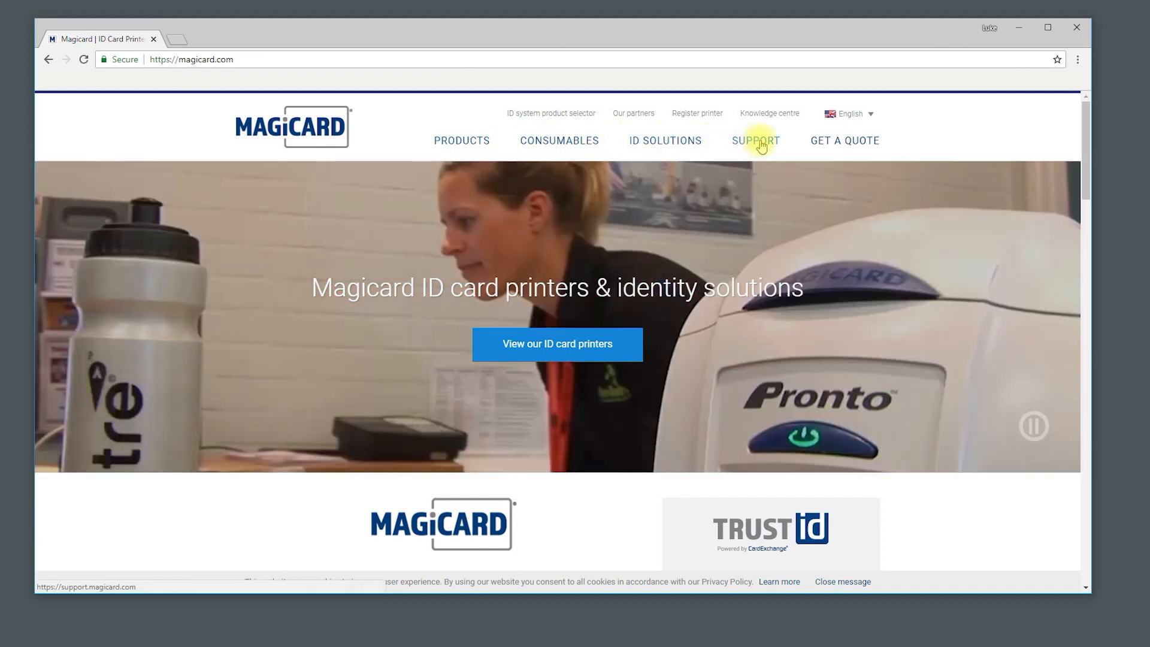
# - Find the Magicard Rio Pro 360 driver solution by filtering Rio Pro 360 support for 'drive'
pyautogui.click(756, 140)
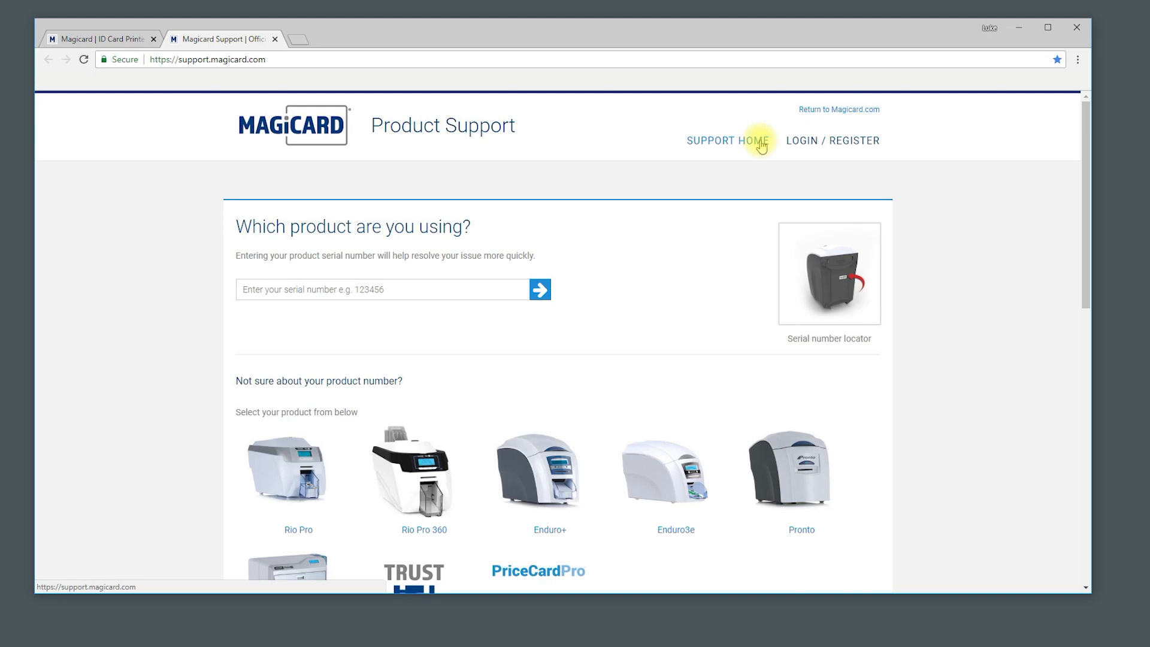
pyautogui.moveTo(496, 396)
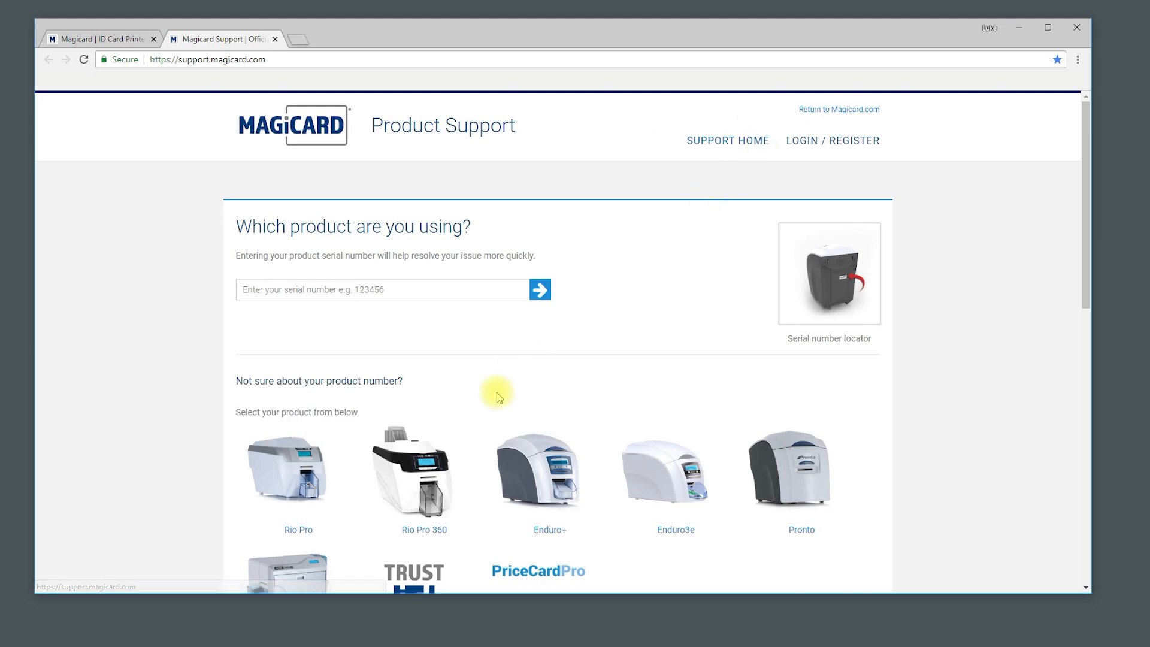
pyautogui.click(412, 473)
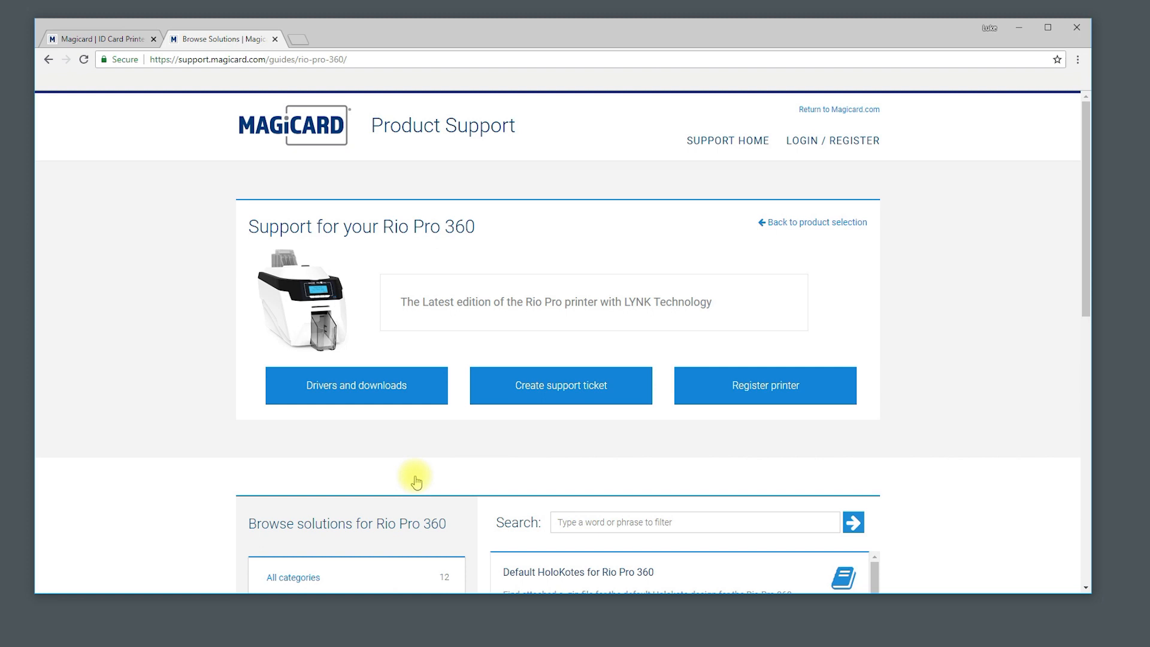
pyautogui.moveTo(931, 460)
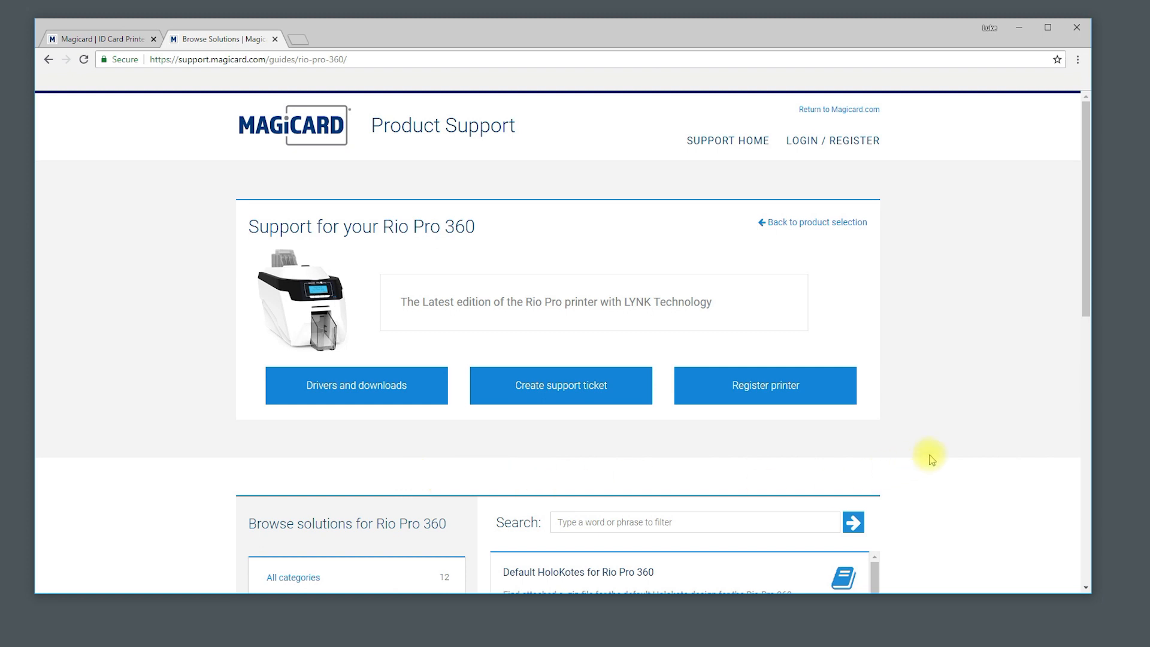
pyautogui.click(693, 522)
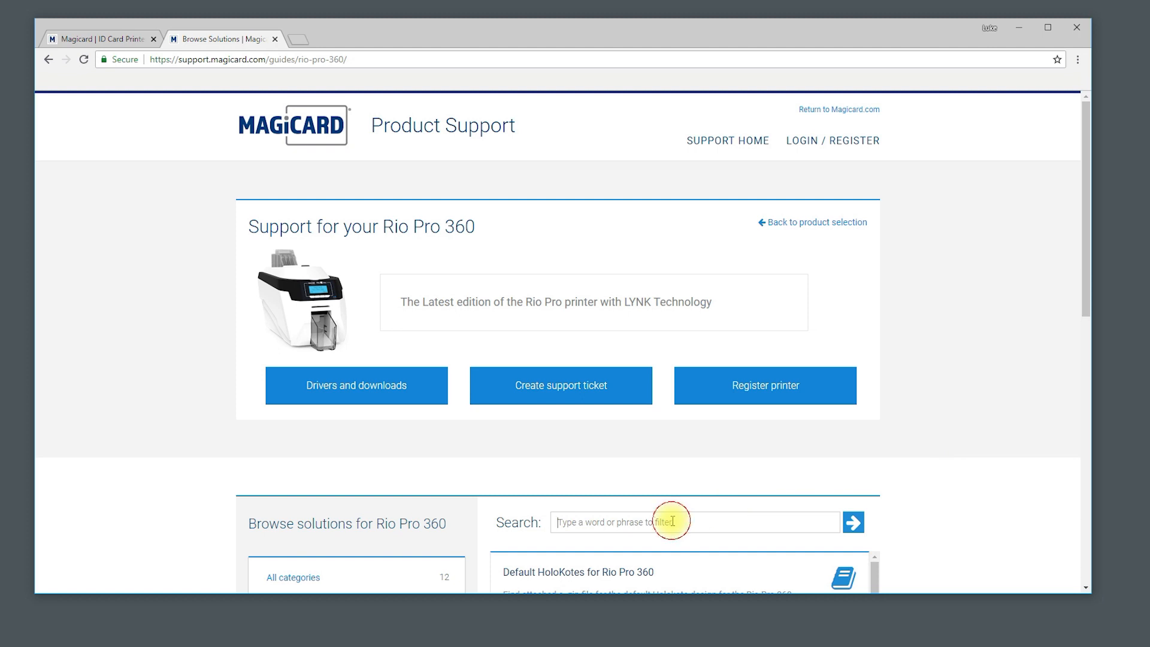
pyautogui.write('driver')
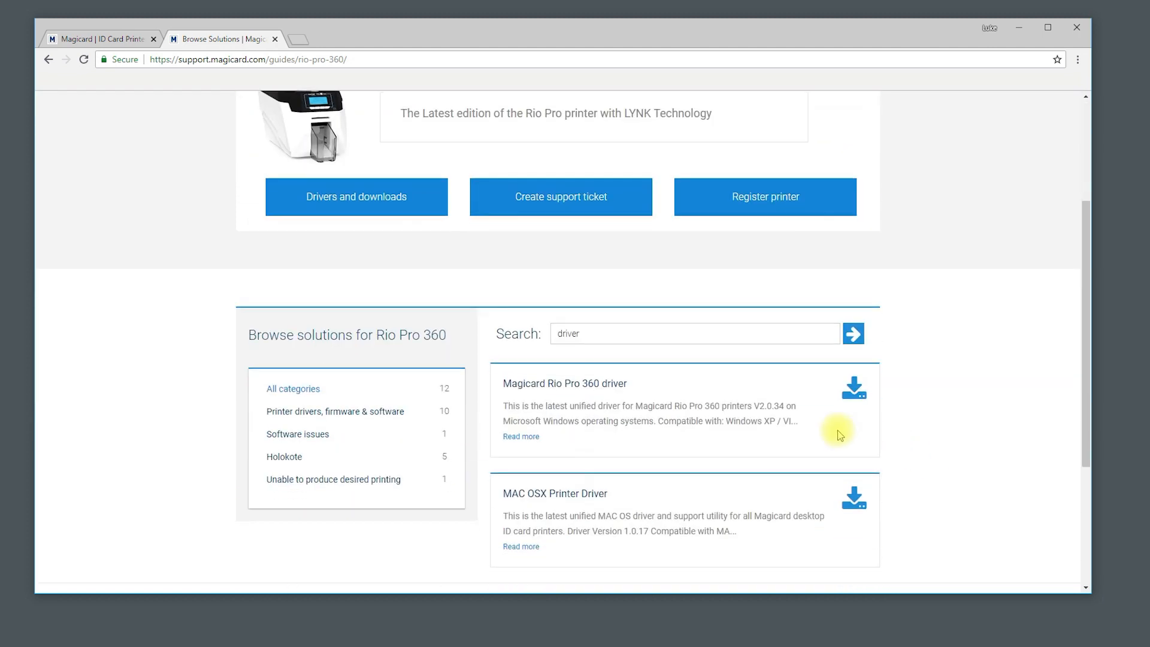
pyautogui.click(565, 383)
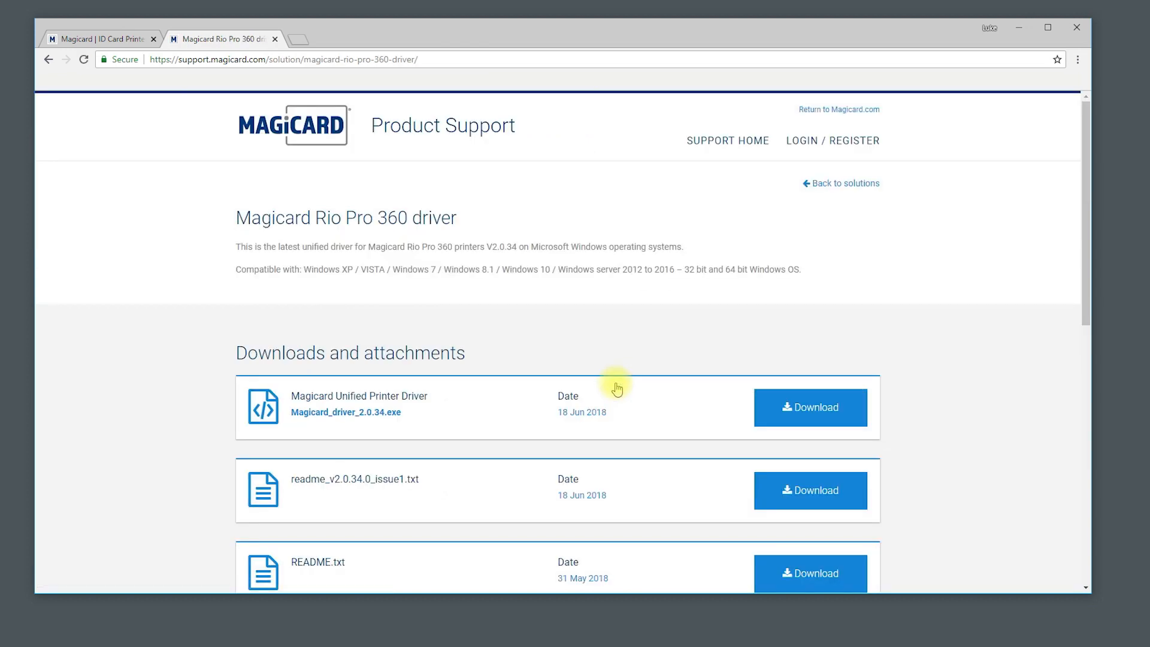
# - Download the unified printer driver and launch the downloaded installer
pyautogui.click(810, 408)
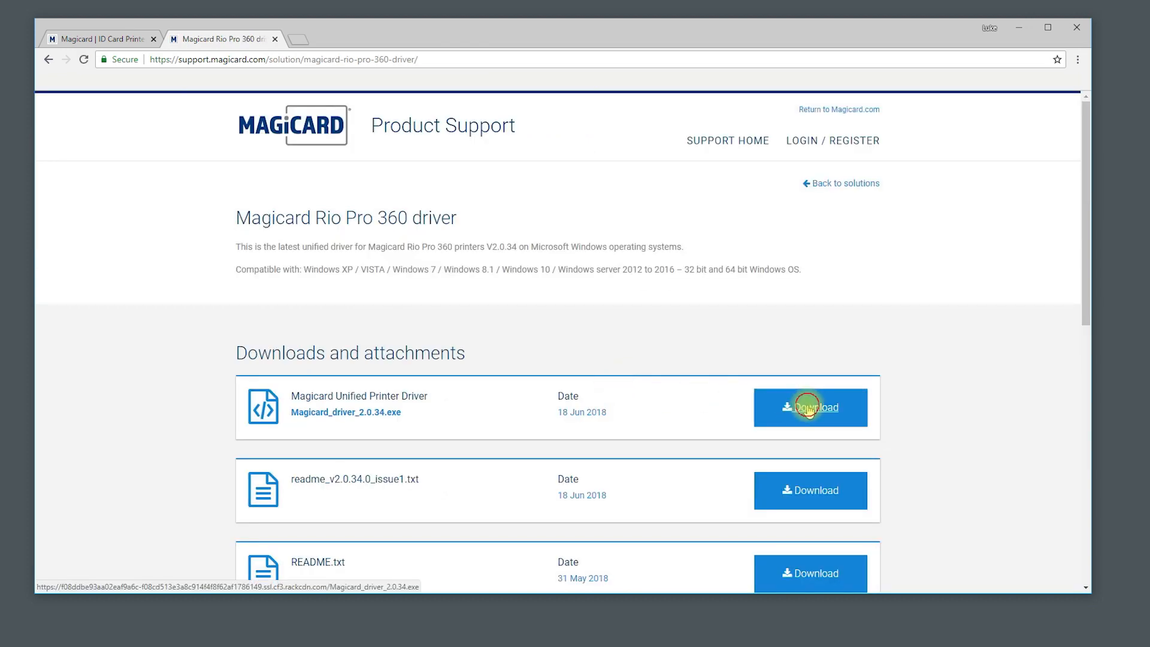
pyautogui.click(810, 407)
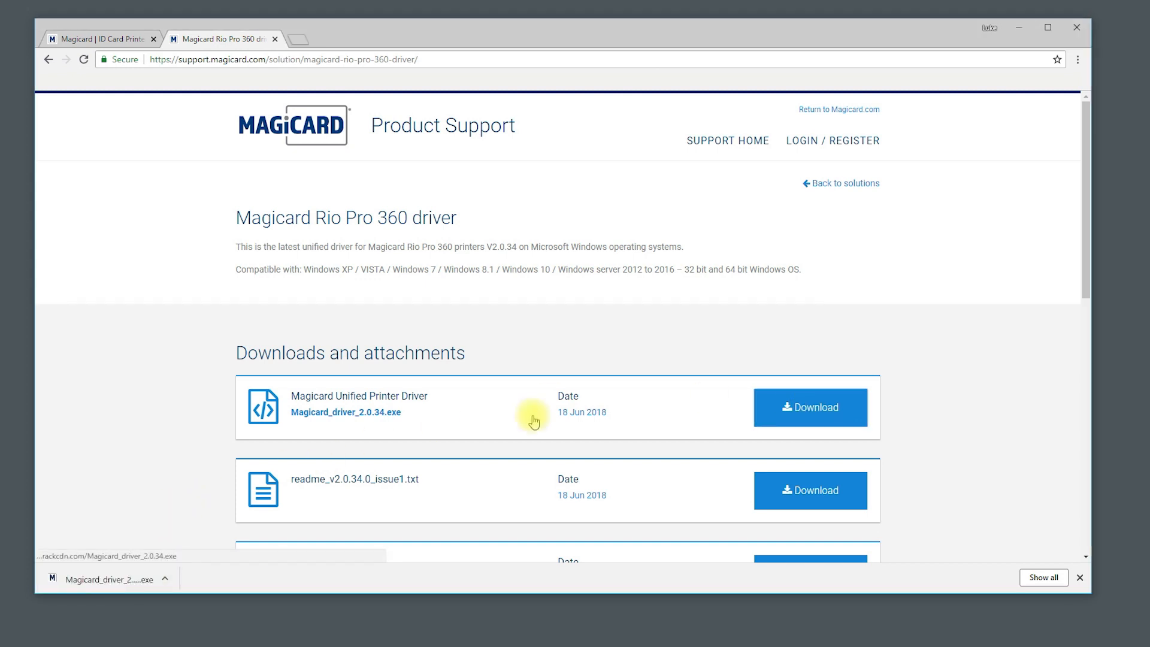
pyautogui.click(108, 578)
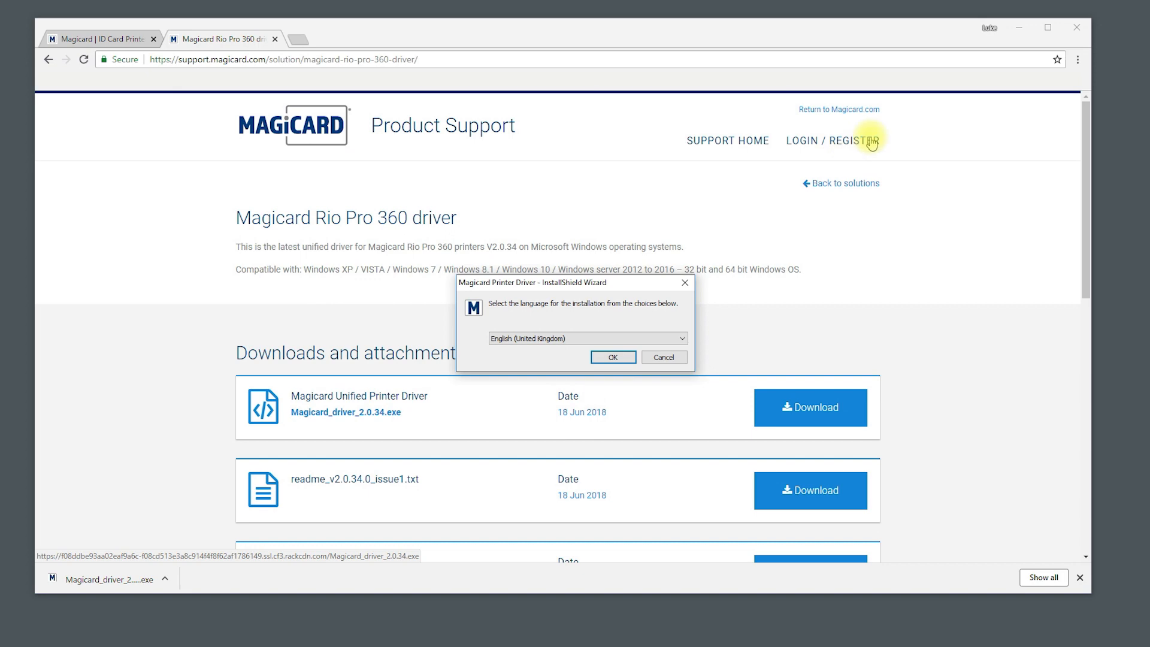
# - Install the Magicard printer driver in English with USB setup, then finish the wizard
pyautogui.click(612, 357)
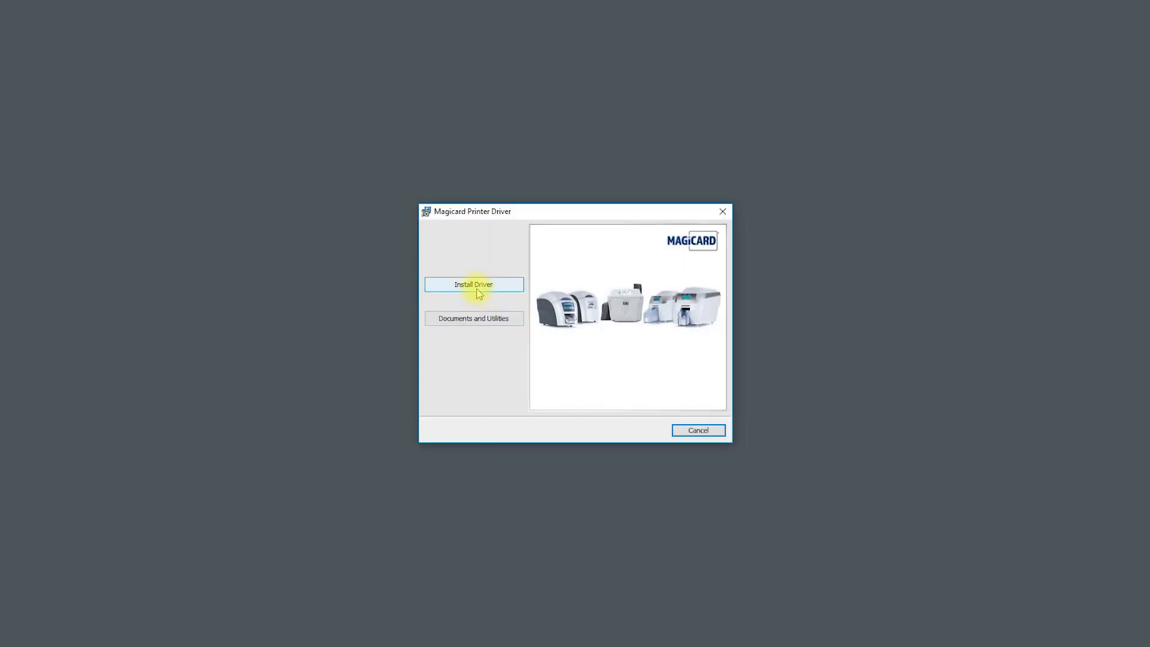
pyautogui.click(473, 285)
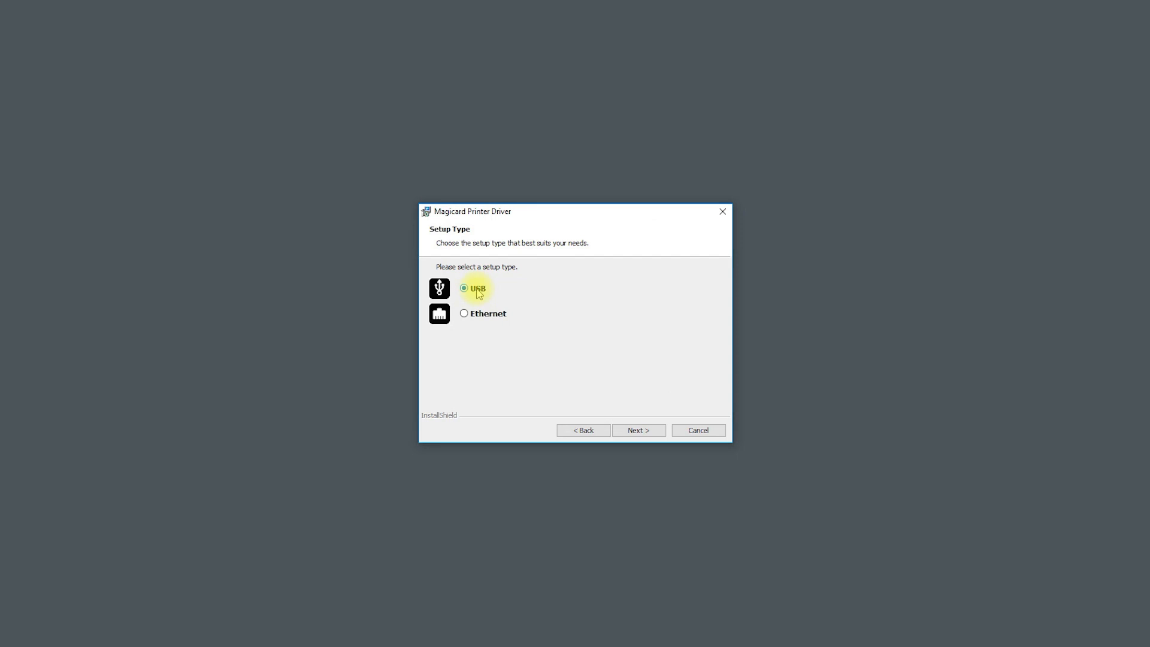
pyautogui.moveTo(637, 430)
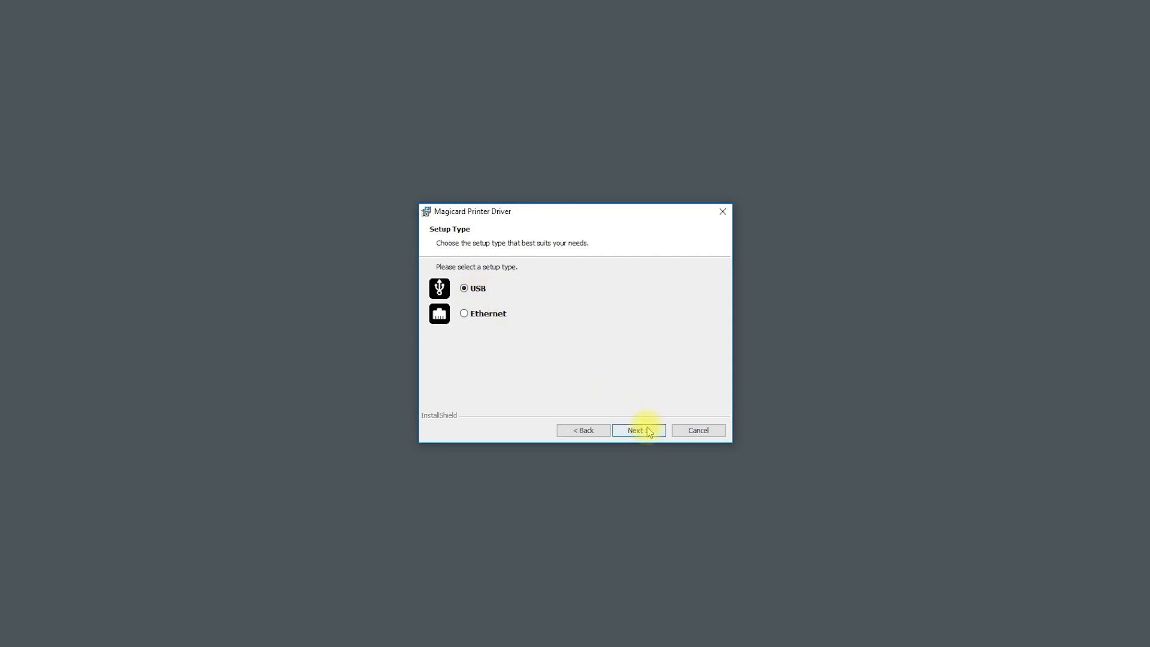
pyautogui.click(638, 430)
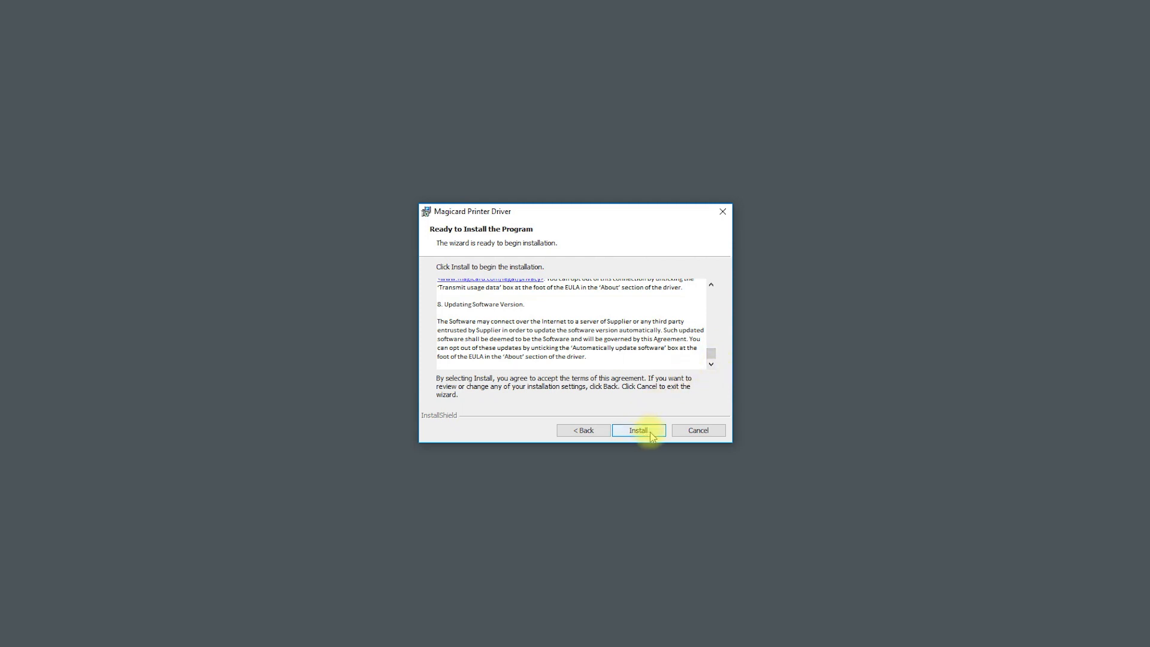
pyautogui.click(638, 430)
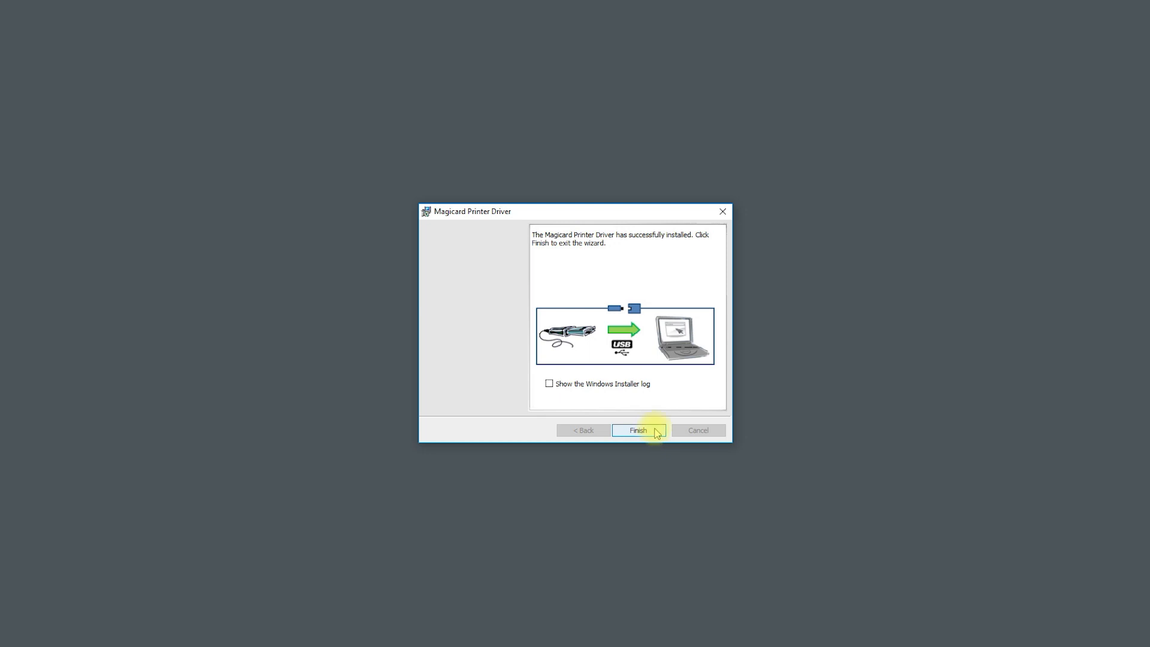
pyautogui.moveTo(641, 354)
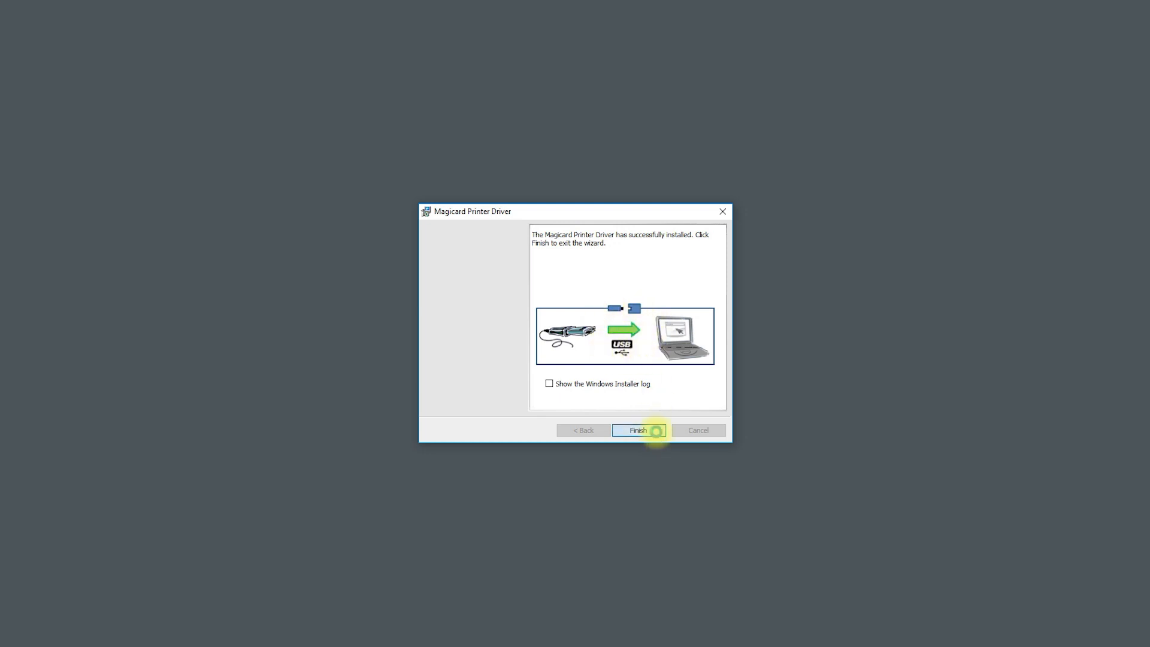
pyautogui.click(638, 430)
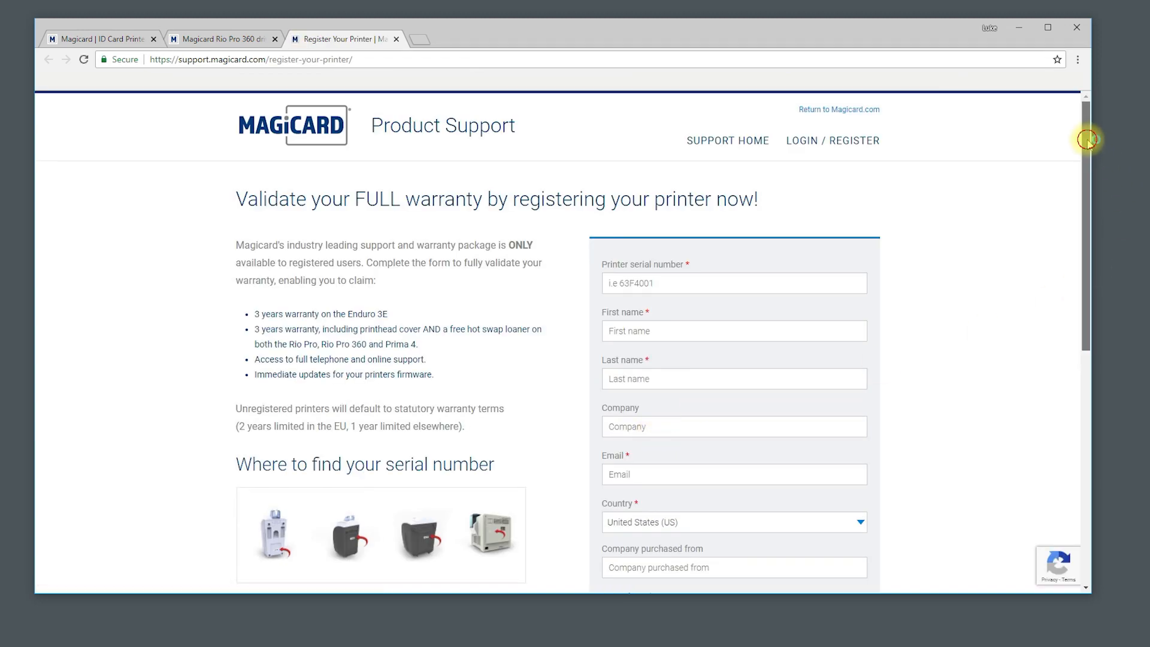
# - Scroll through the Register Your Printer form's serial, name, email, country and date fields
pyautogui.scroll(-3)
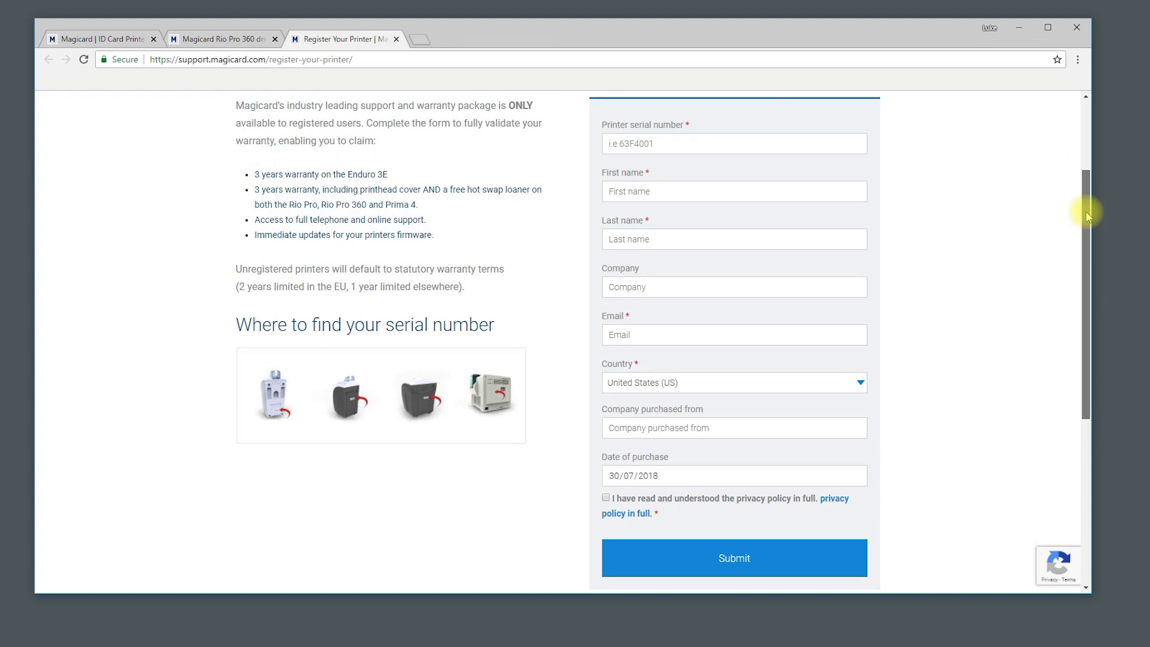
pyautogui.scroll(-3)
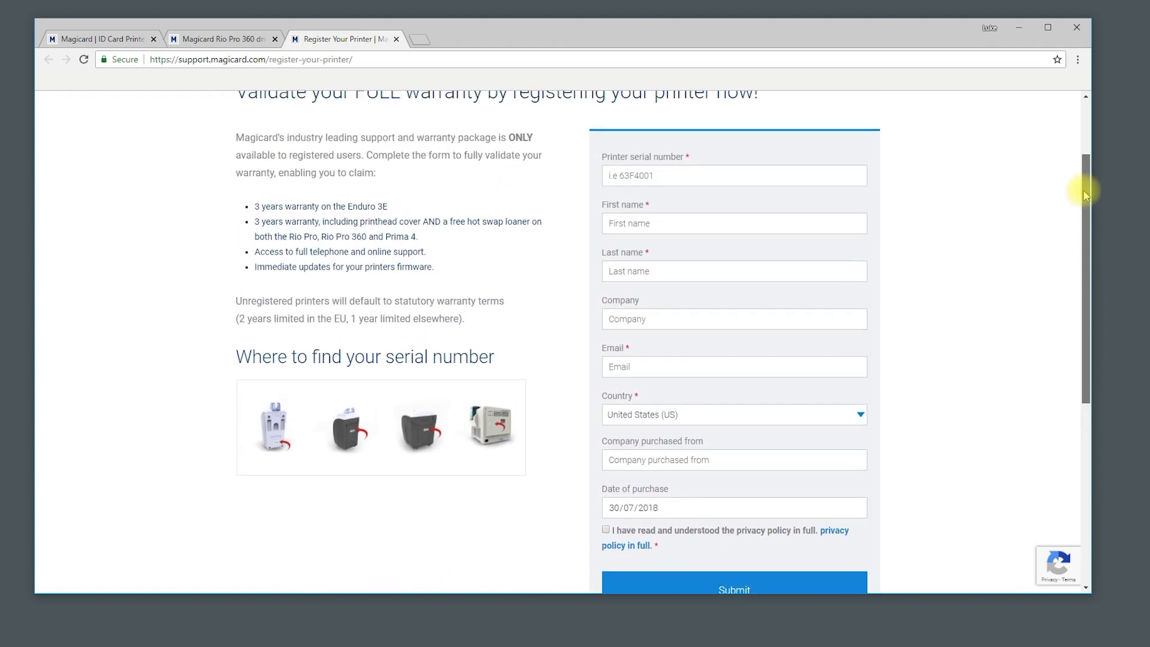
pyautogui.scroll(3)
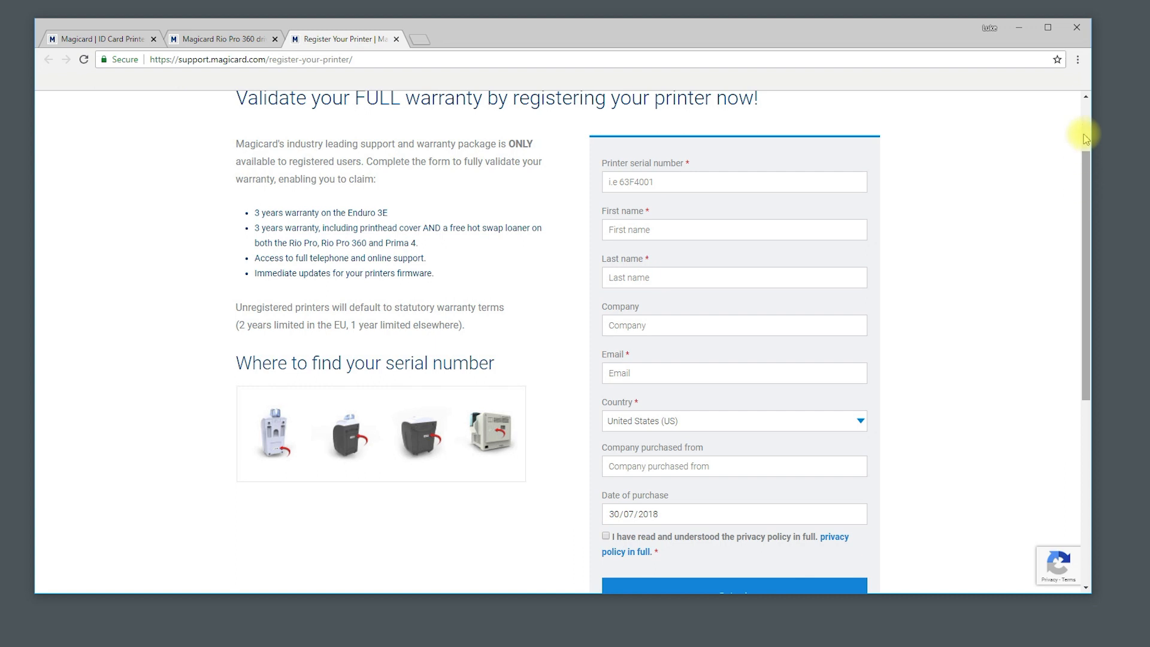
pyautogui.moveTo(648, 13)
pyautogui.write('cont')
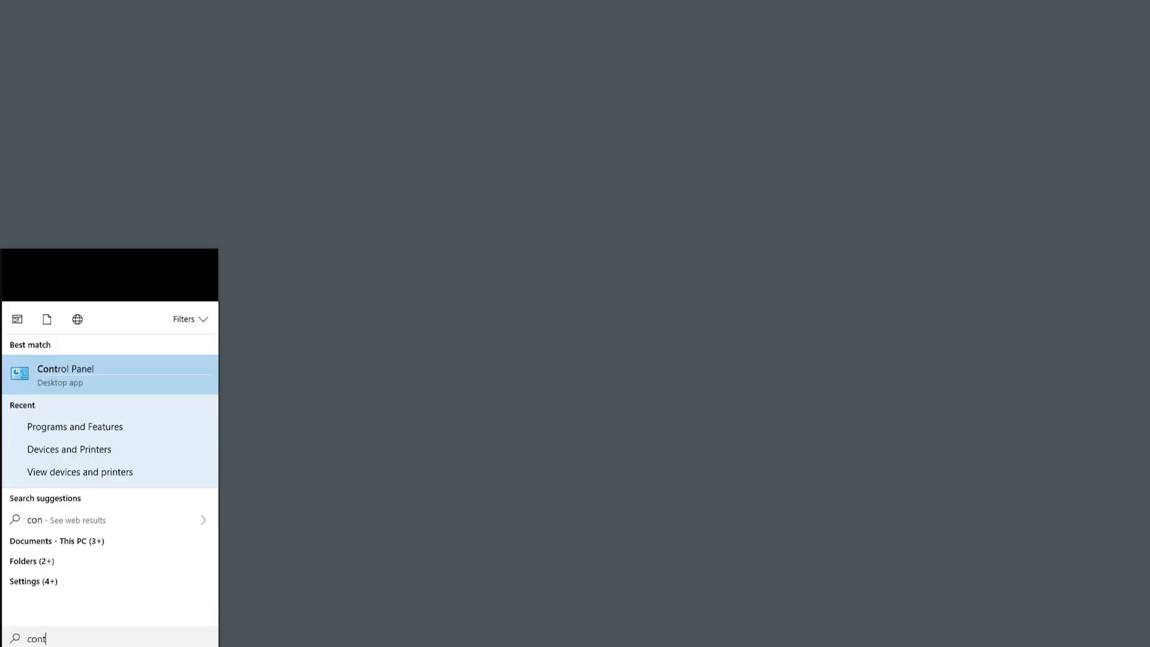
# - Open Printing preferences for Magicard Rio Pro 360 (V2) from Control Panel's Devices and Printers
pyautogui.click(65, 373)
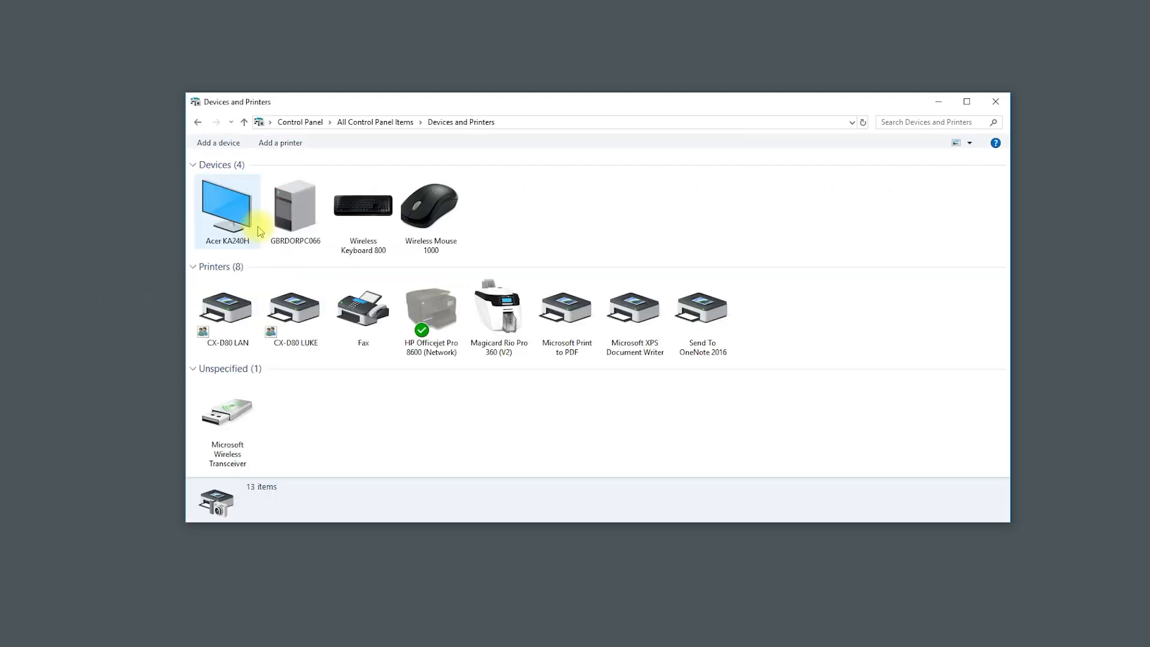
pyautogui.click(499, 317)
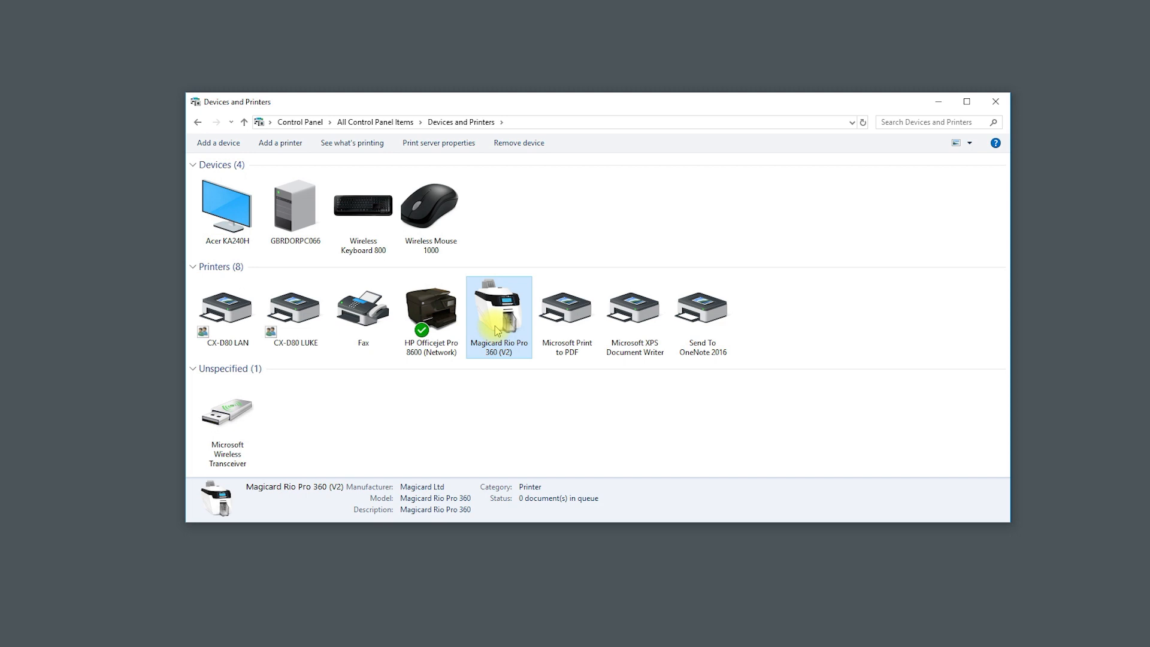
pyautogui.rightClick(499, 317)
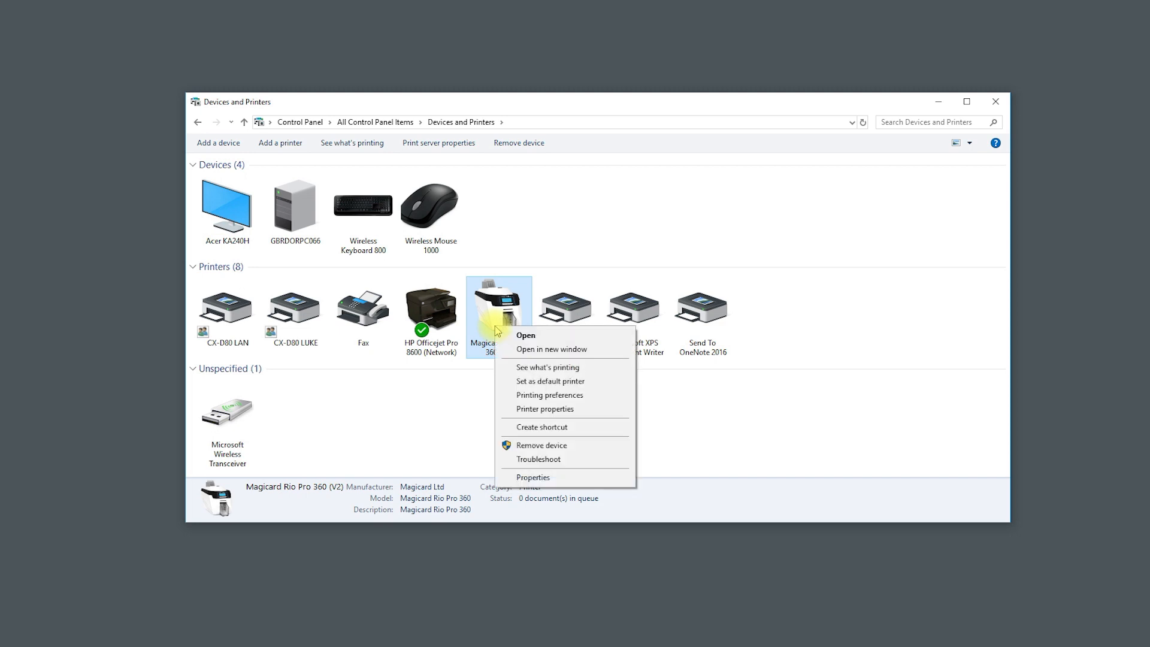
pyautogui.moveTo(564, 395)
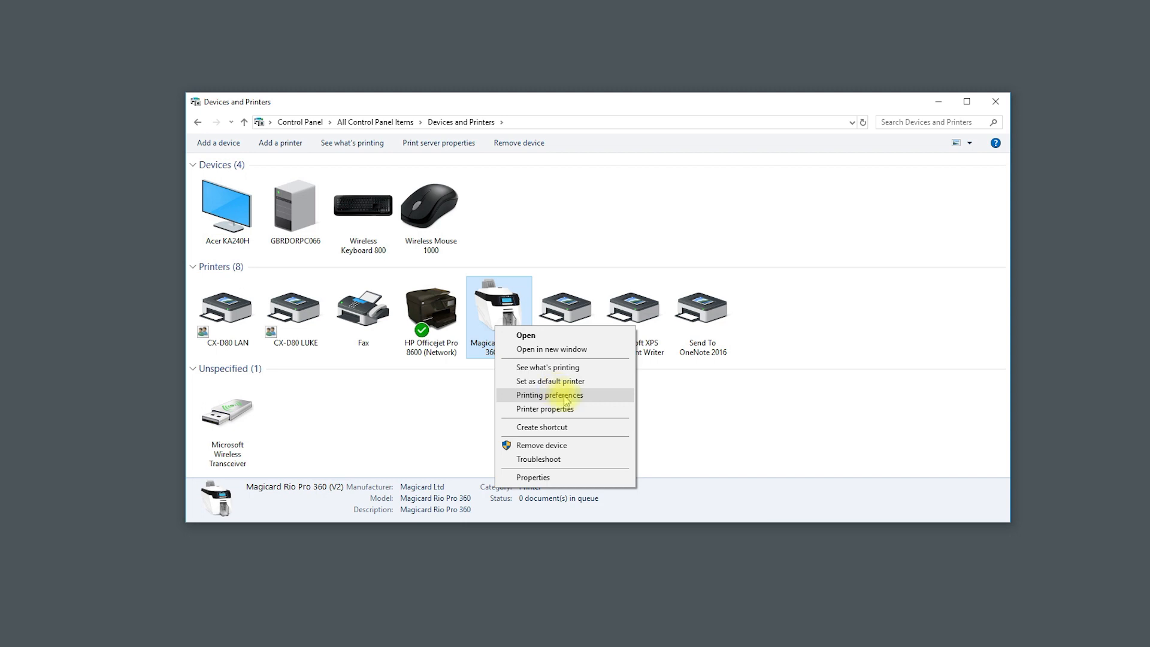
pyautogui.click(565, 399)
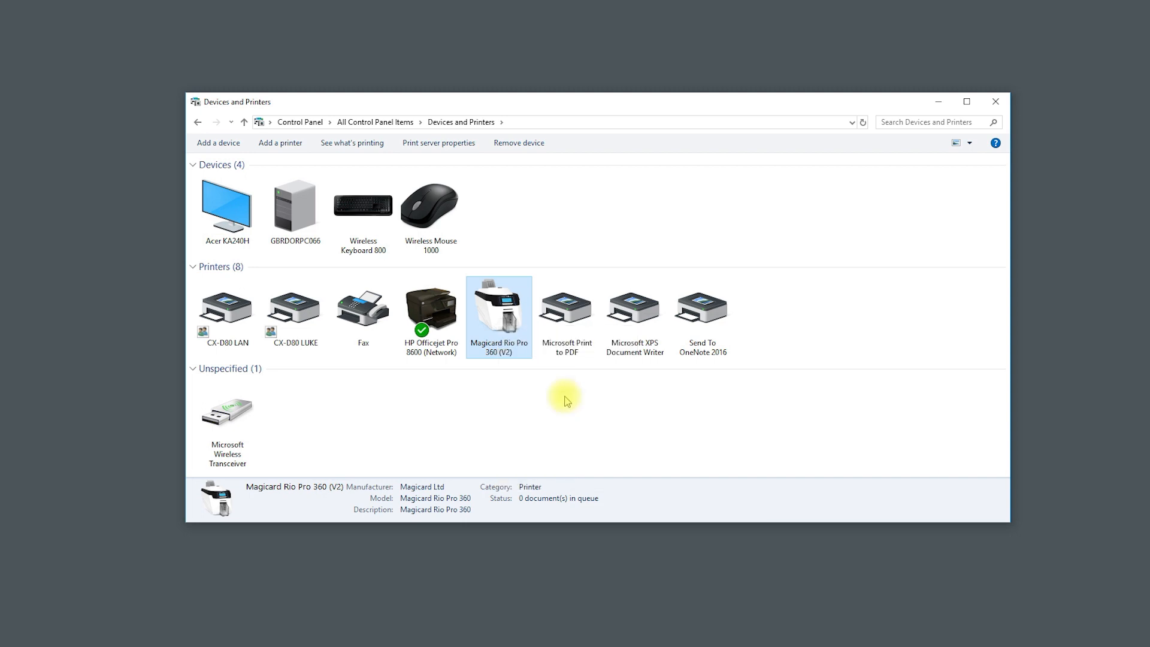
pyautogui.doubleClick(499, 308)
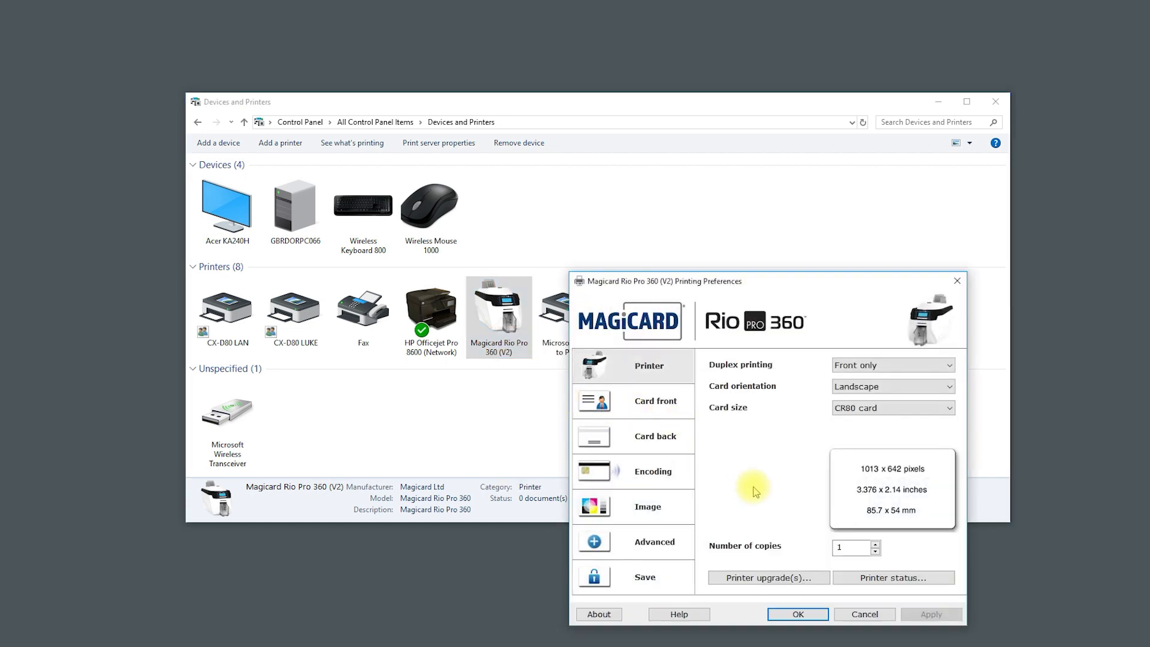
# - View Printer status, confirming the Rio Pro 360 is connected with firmware 7.25
pyautogui.click(893, 578)
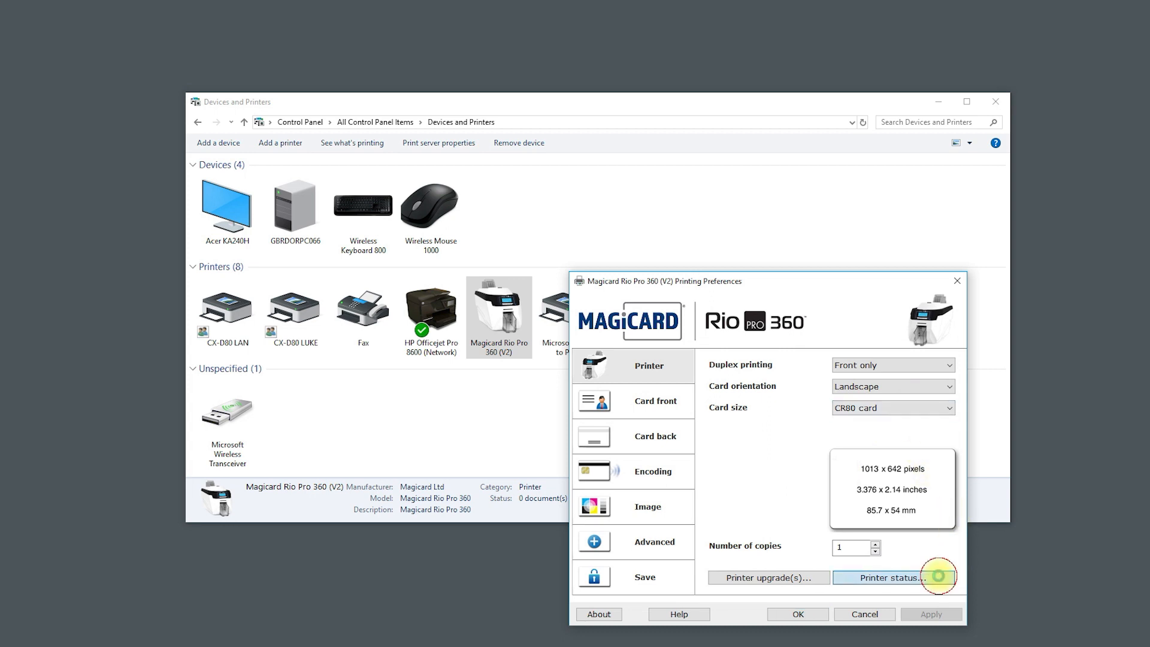
pyautogui.click(889, 578)
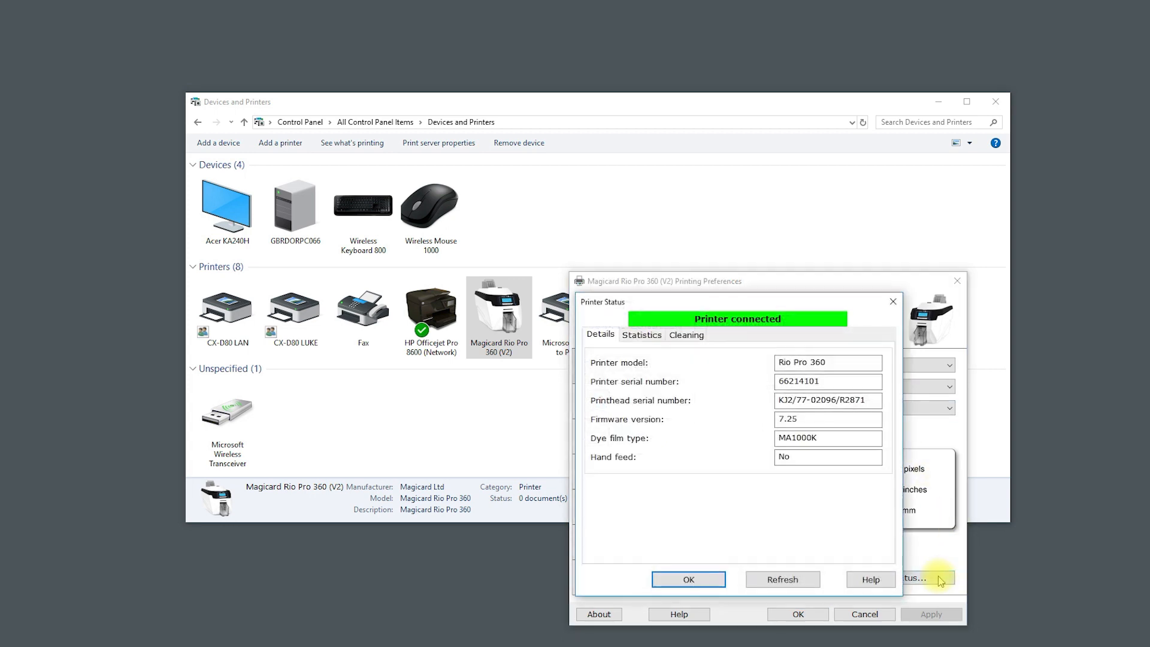